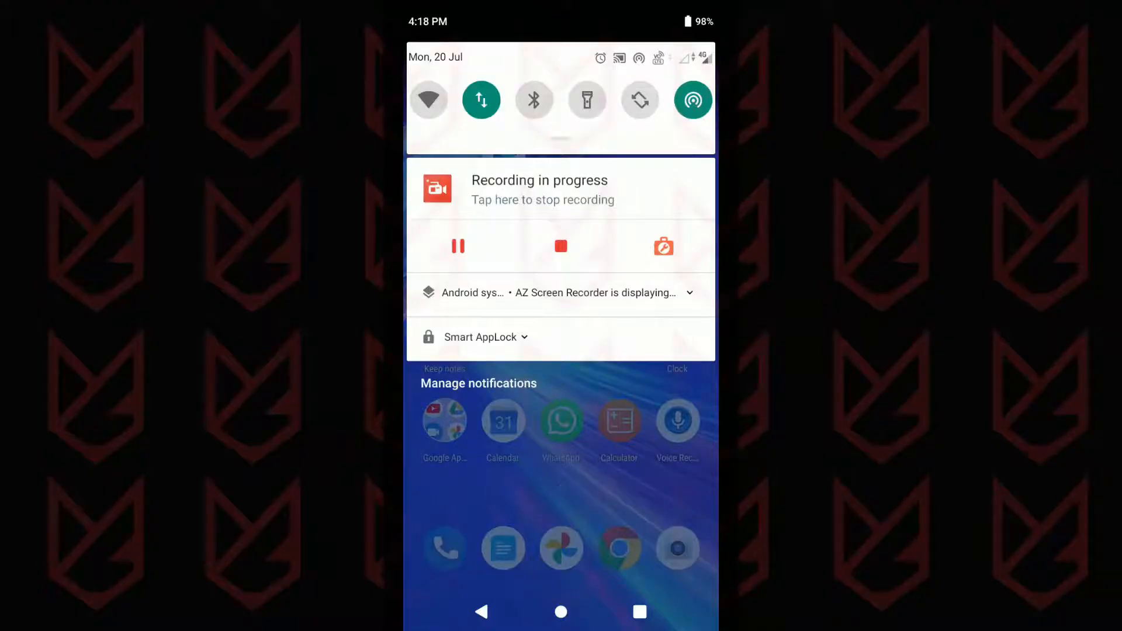
Step: Turn off all Smart AppLock notifications in App info, cancelling the uninstall prompt
left_click(523, 337)
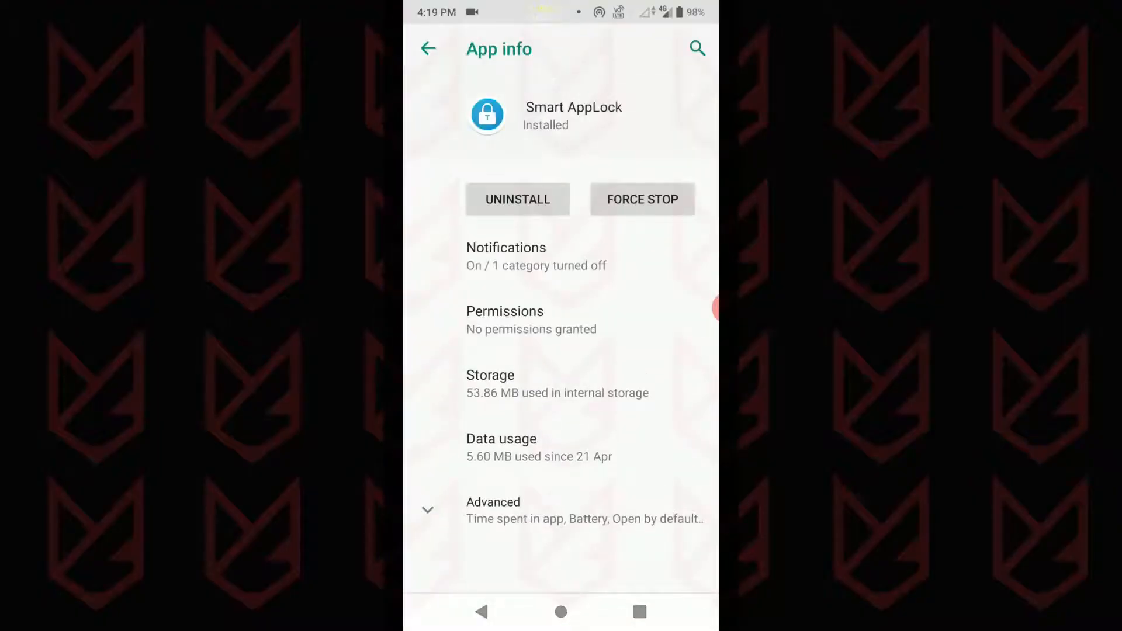
left_click(506, 256)
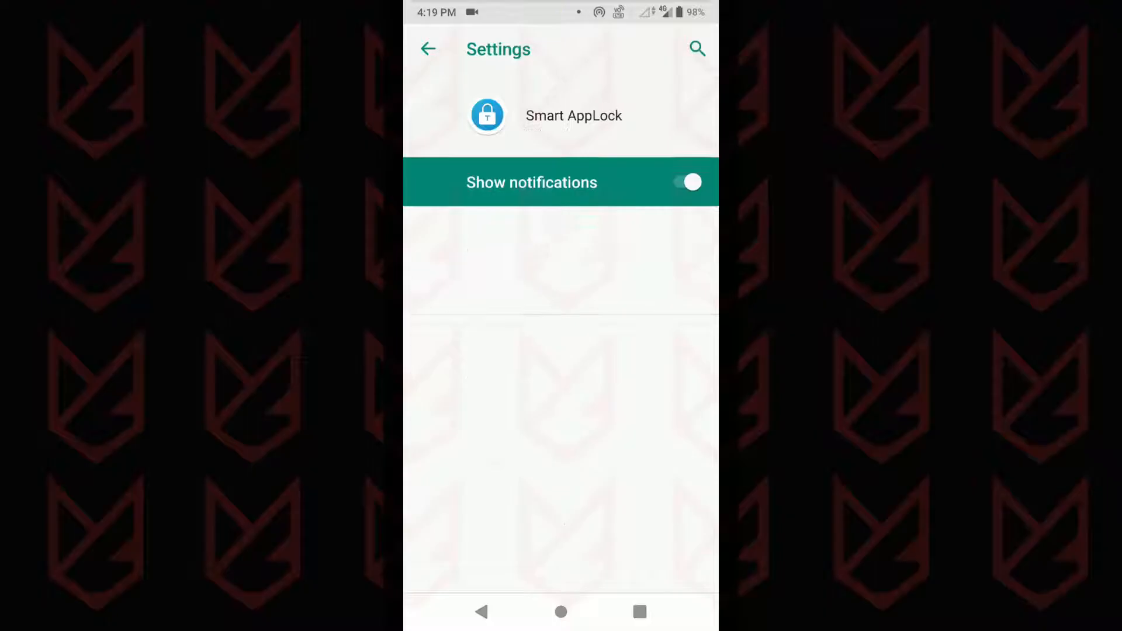
left_click(687, 182)
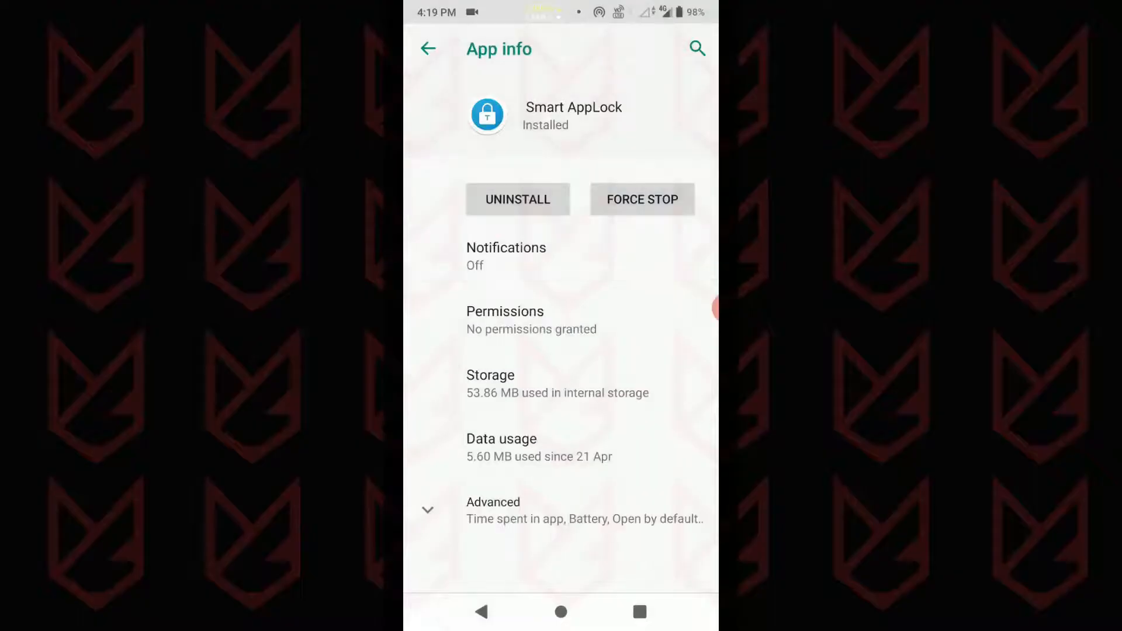
left_click(518, 199)
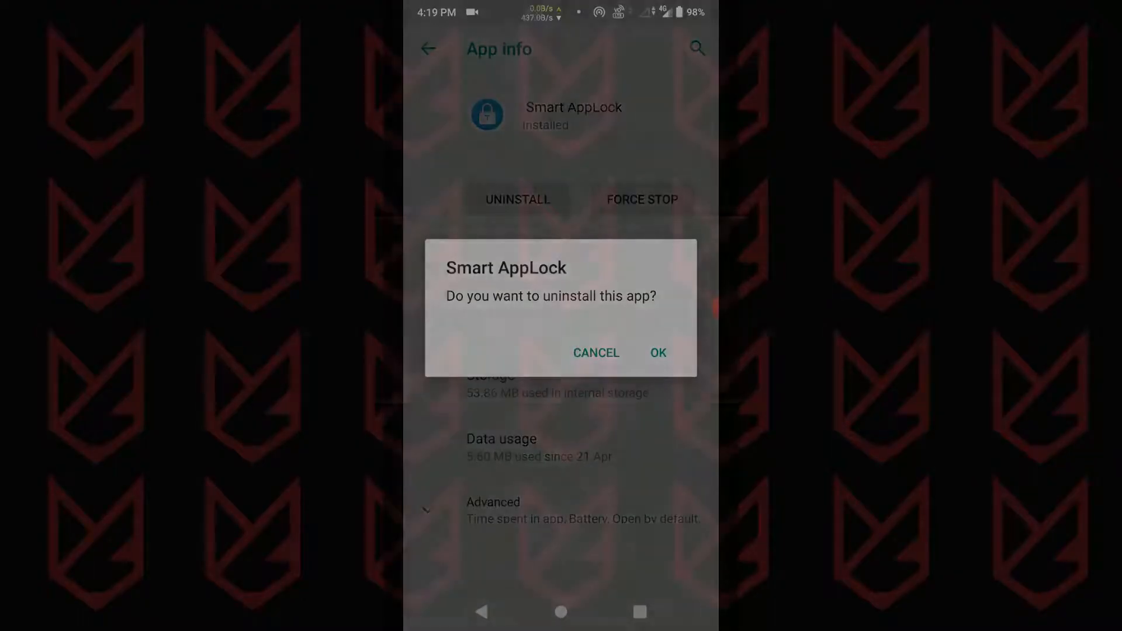
left_click(658, 353)
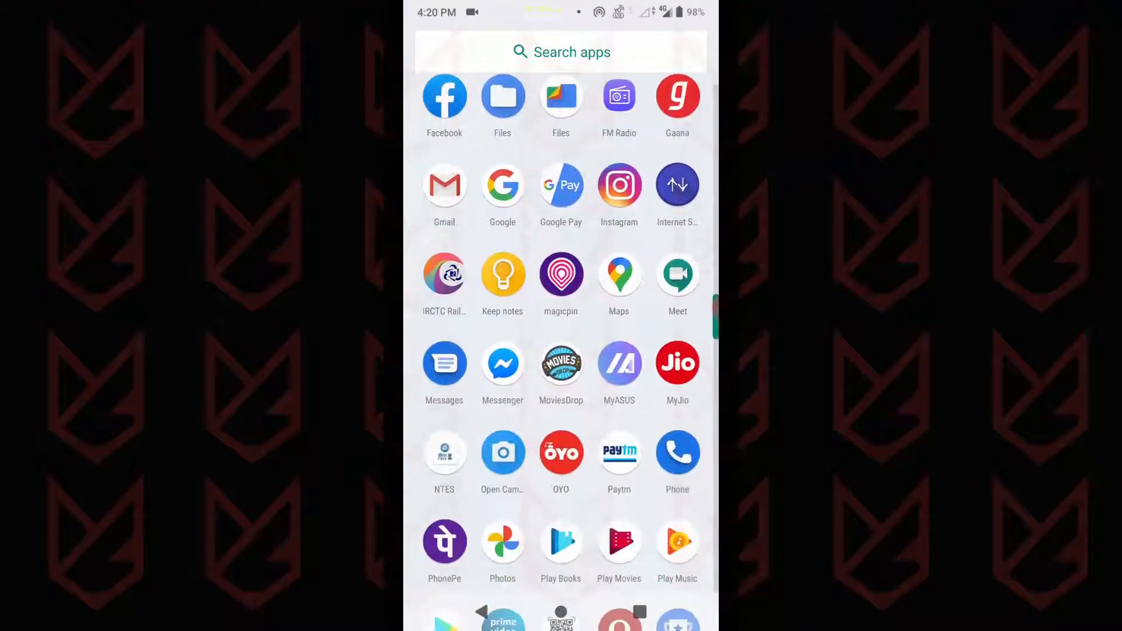
Step: Open Display over other apps under Settings > Apps & notifications > Special app access
scroll("down", 3)
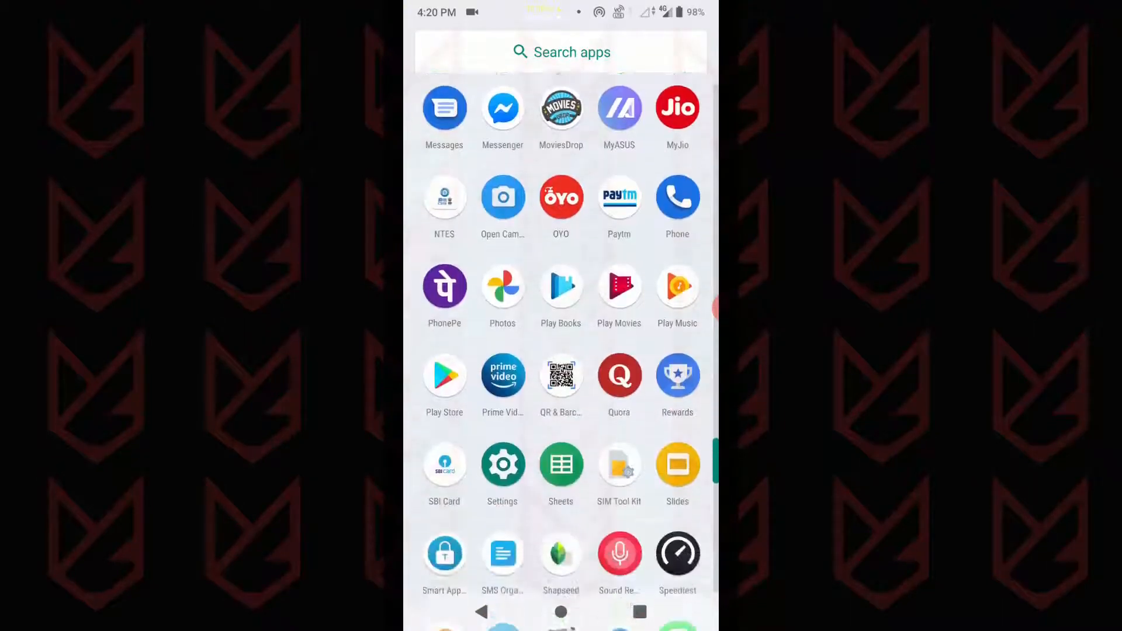
left_click(502, 464)
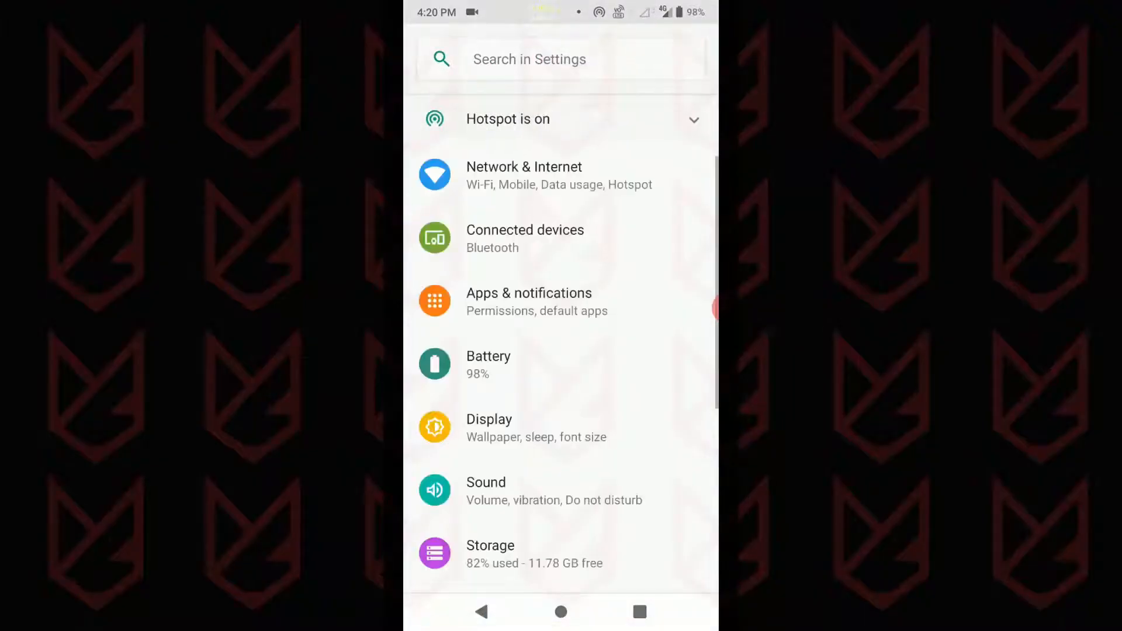
left_click(529, 300)
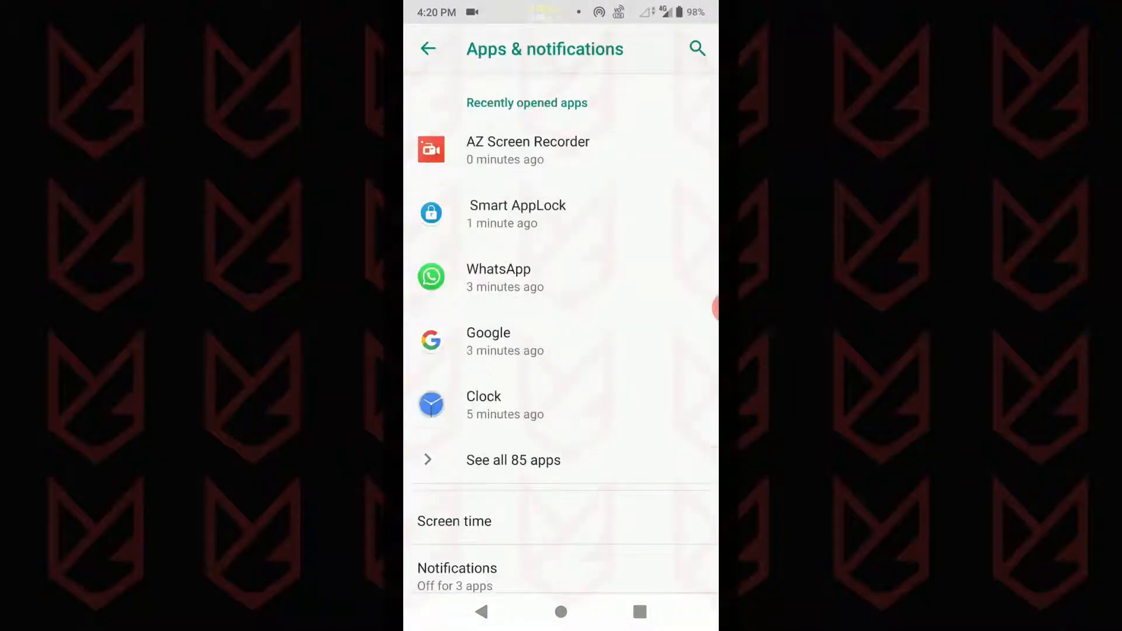
scroll("down", 3)
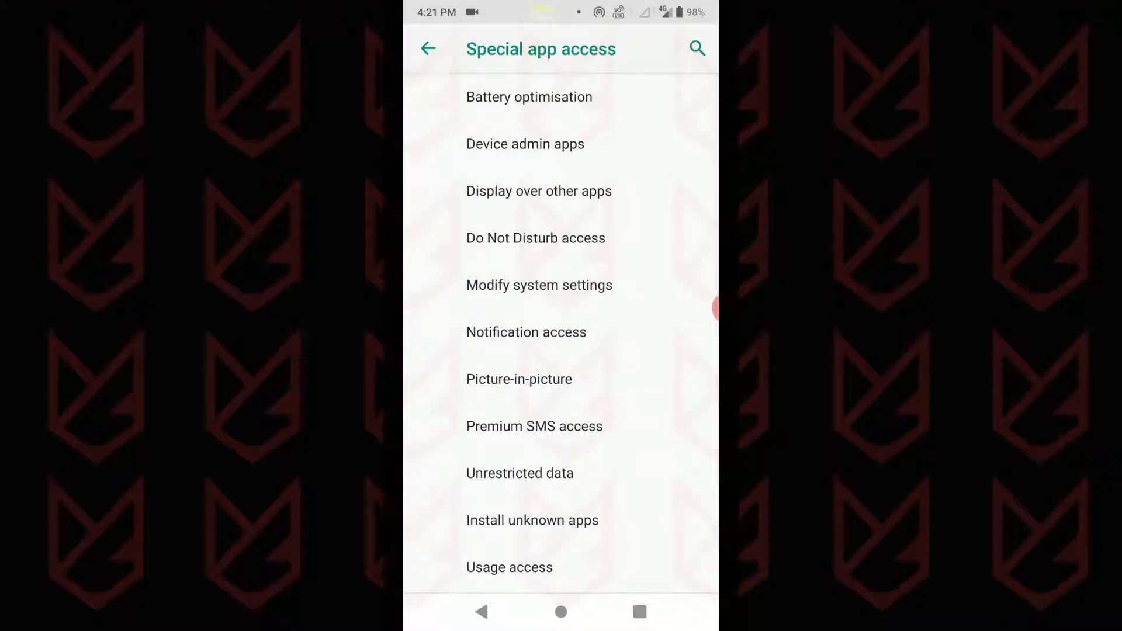
left_click(539, 191)
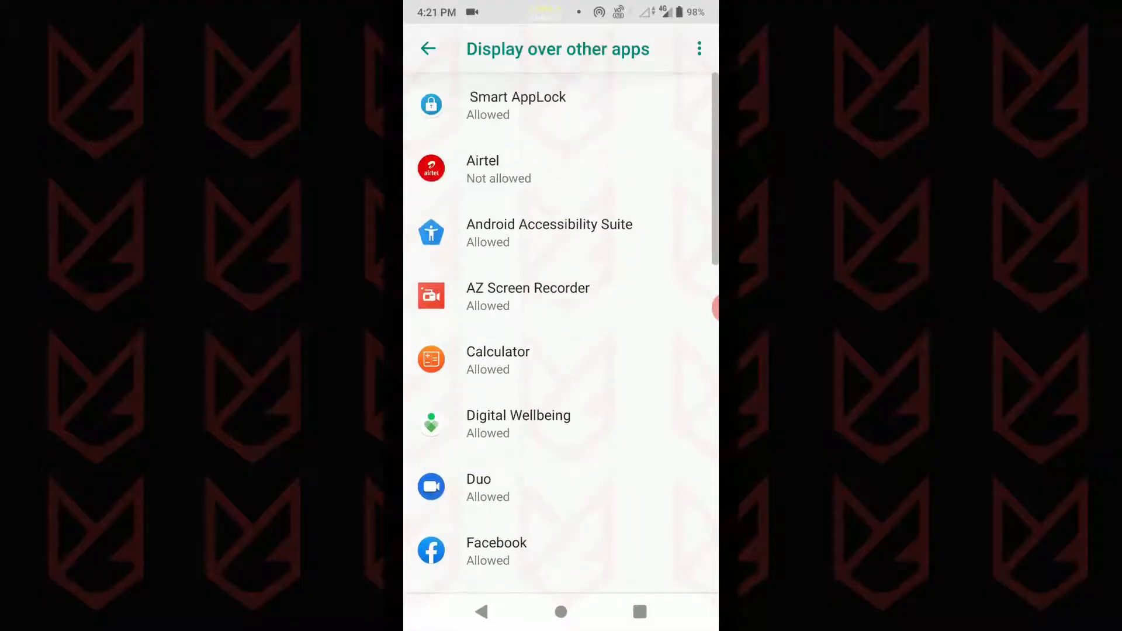
Step: Revoke overlay permission for Smart AppLock, Android Accessibility Suite and Internet Speed Meter
left_click(518, 104)
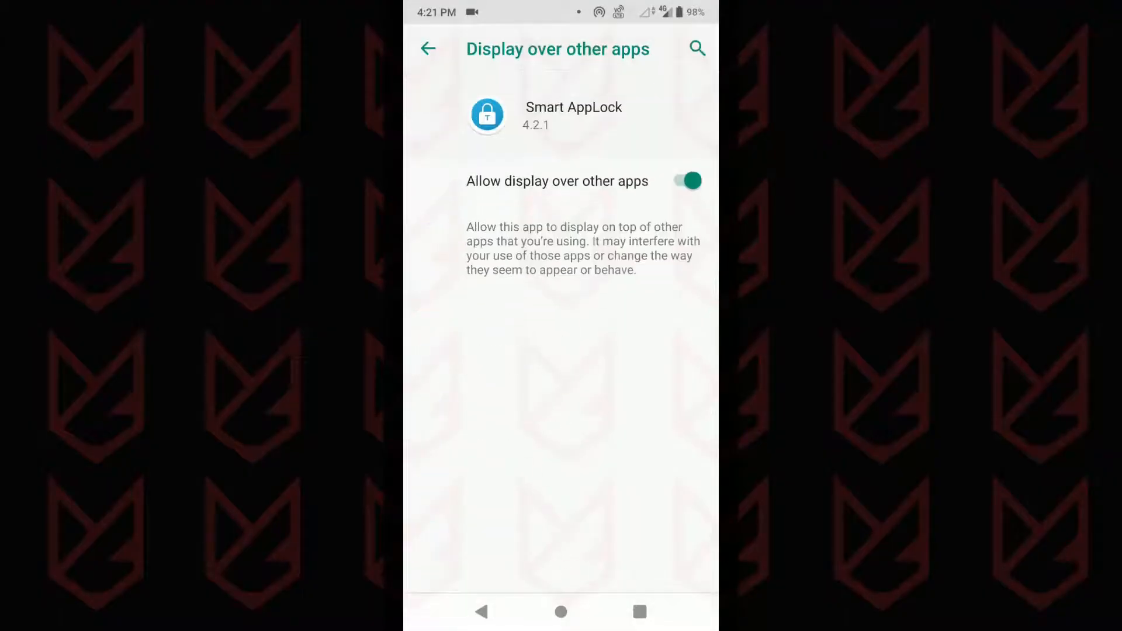
left_click(689, 180)
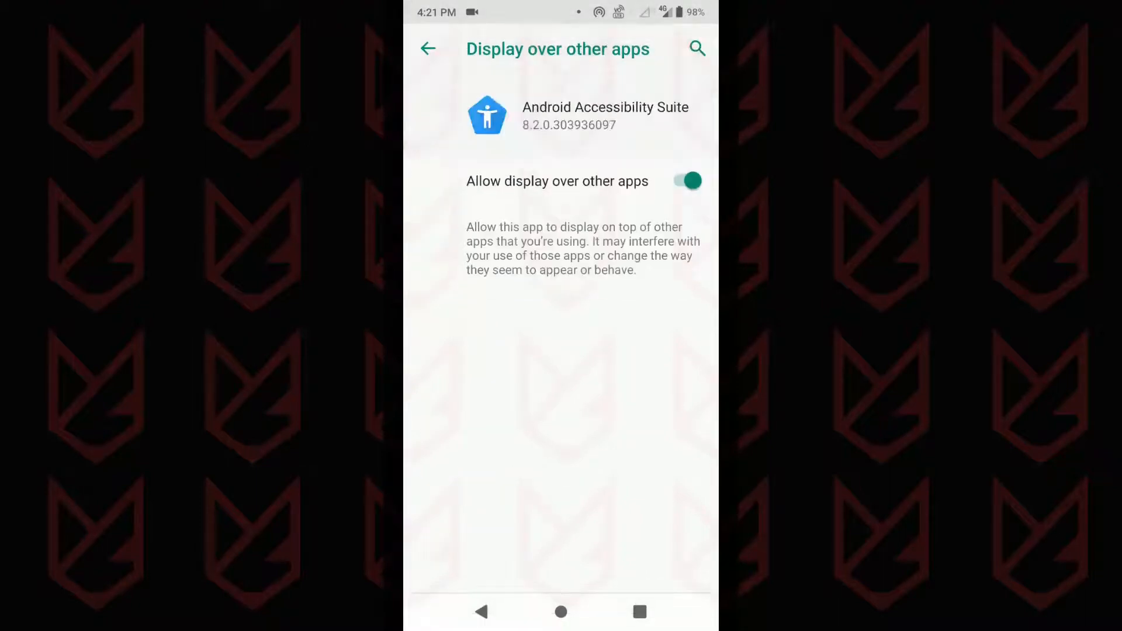
left_click(429, 48)
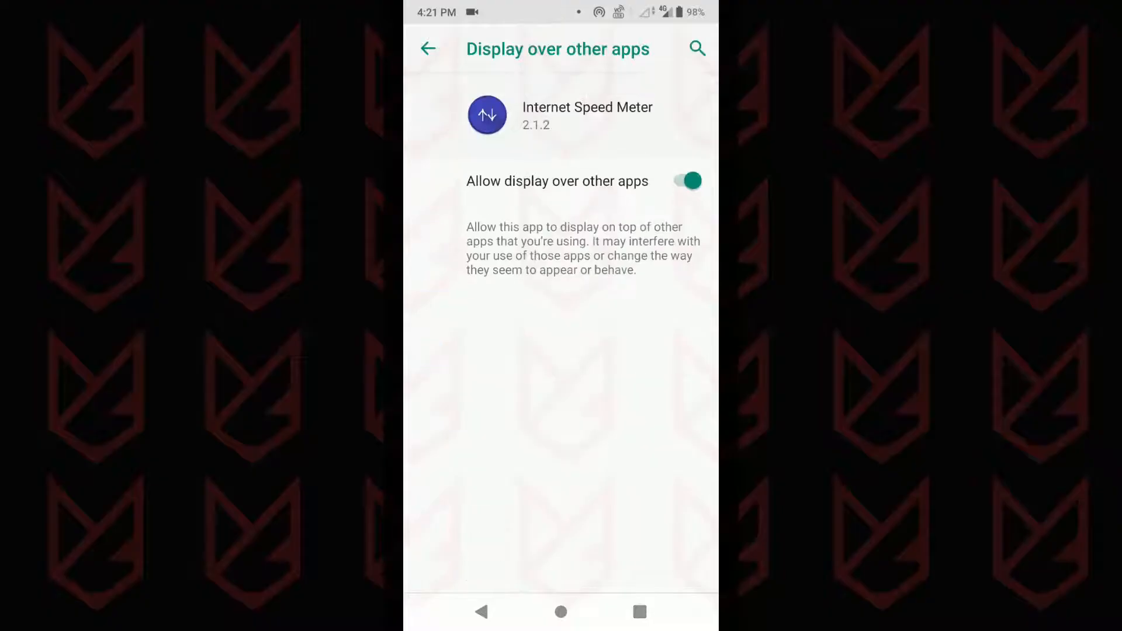
left_click(686, 180)
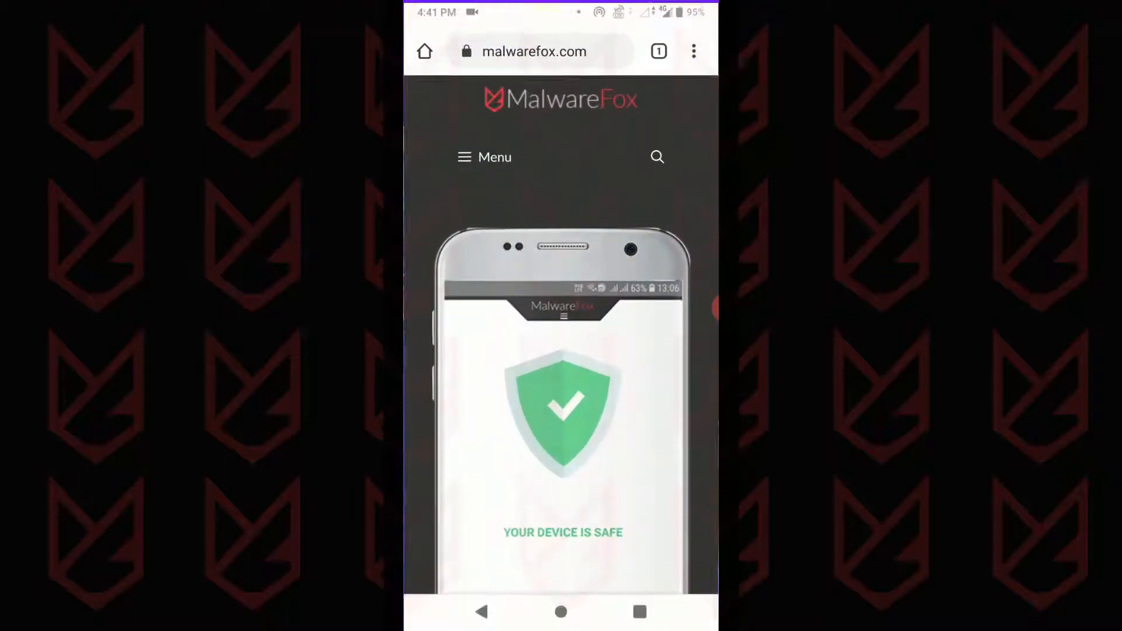
Step: Open Chrome's Site settings > Notifications and scroll through the 39 allowed sites
left_click(693, 51)
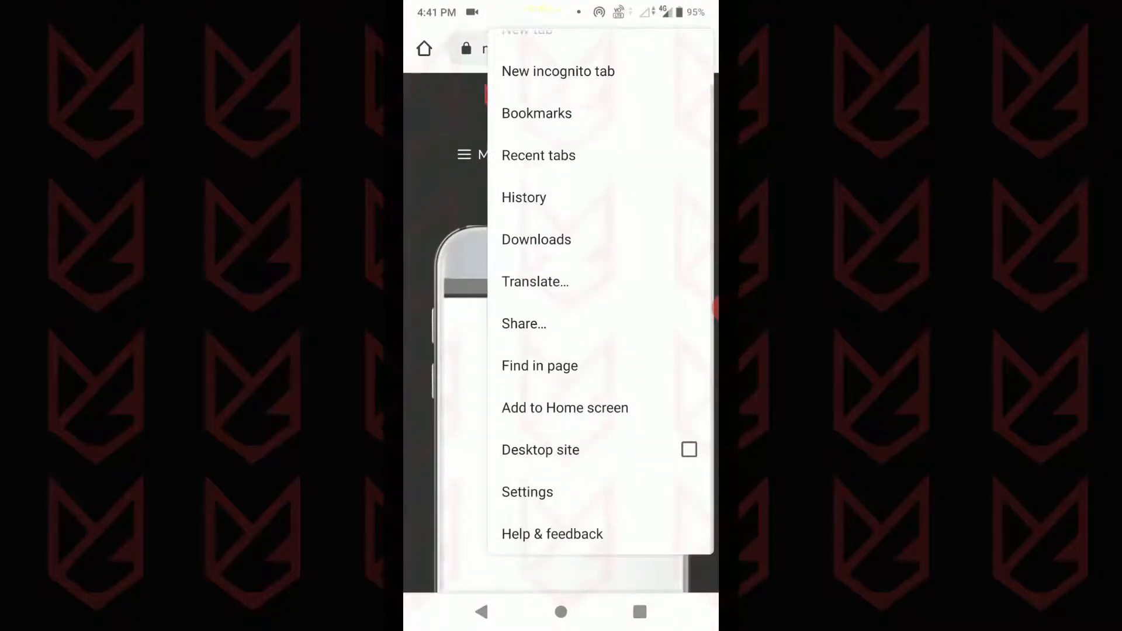
left_click(527, 492)
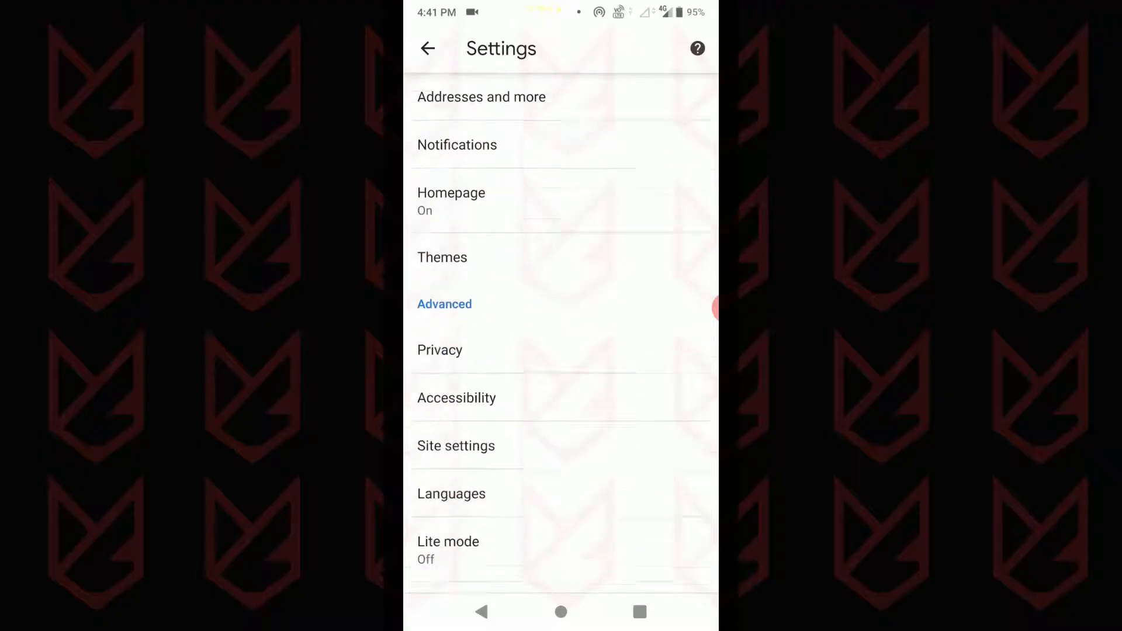
left_click(455, 445)
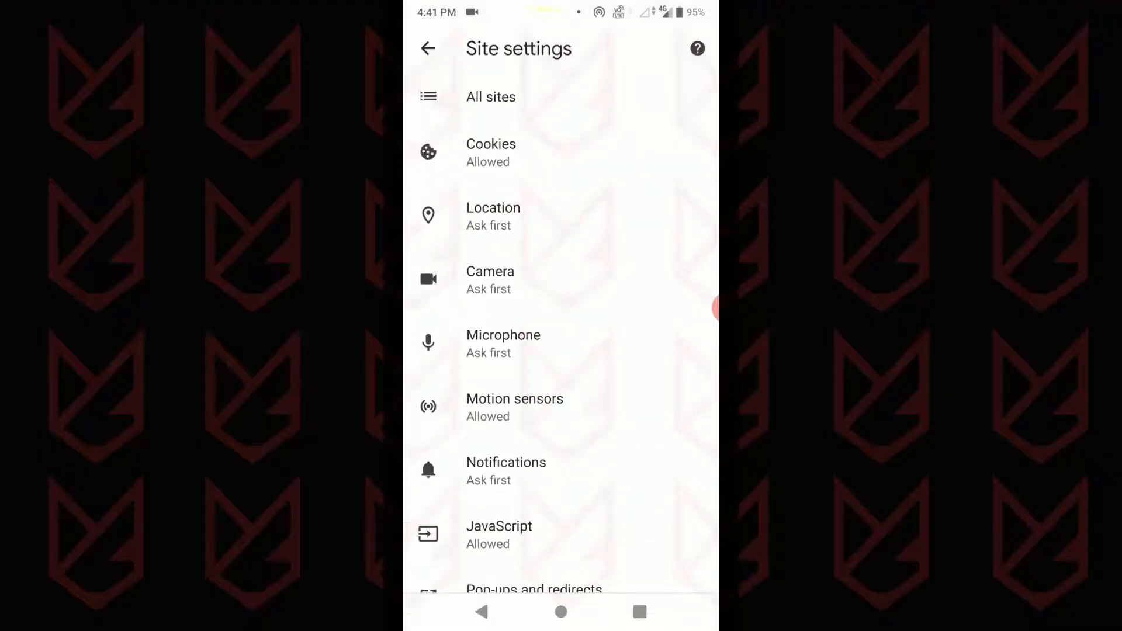
left_click(506, 462)
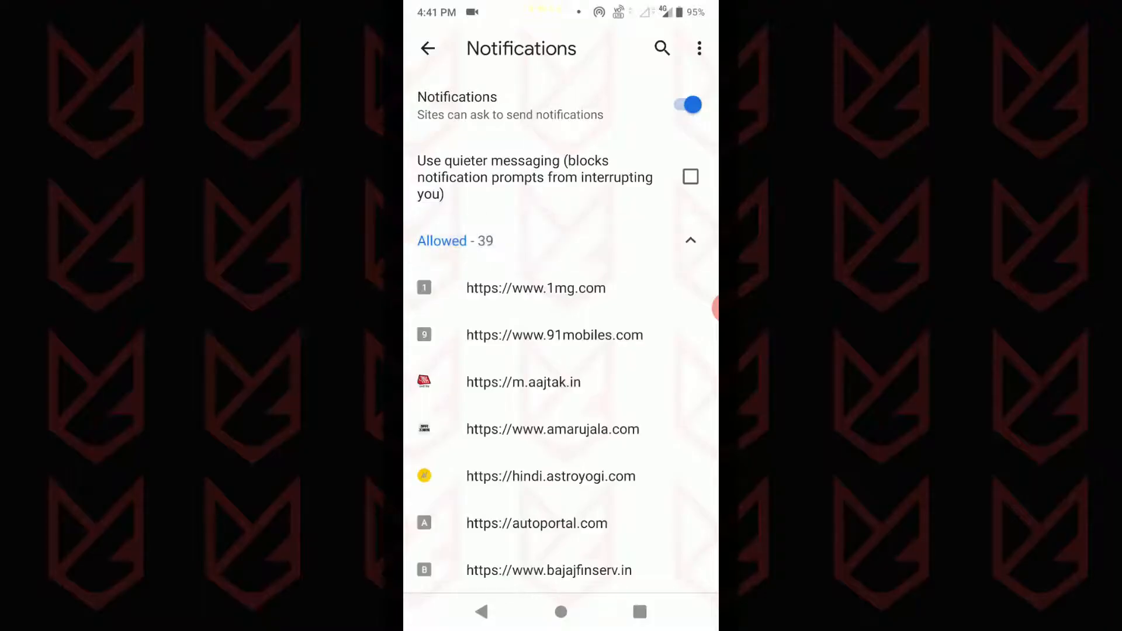
scroll("down", 3)
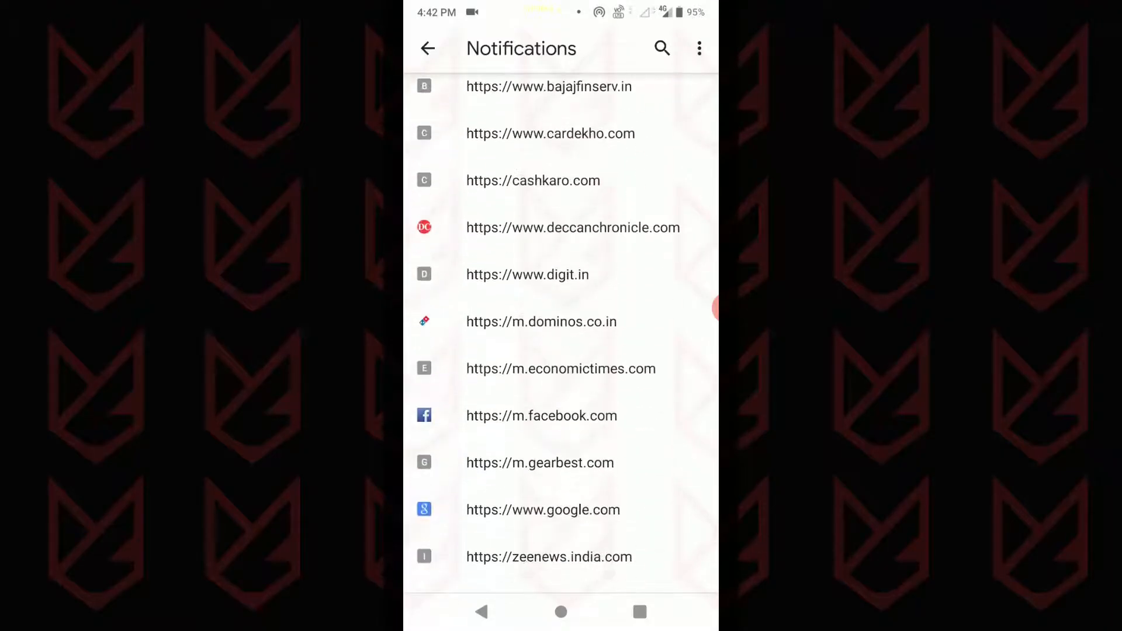
scroll("down", 3)
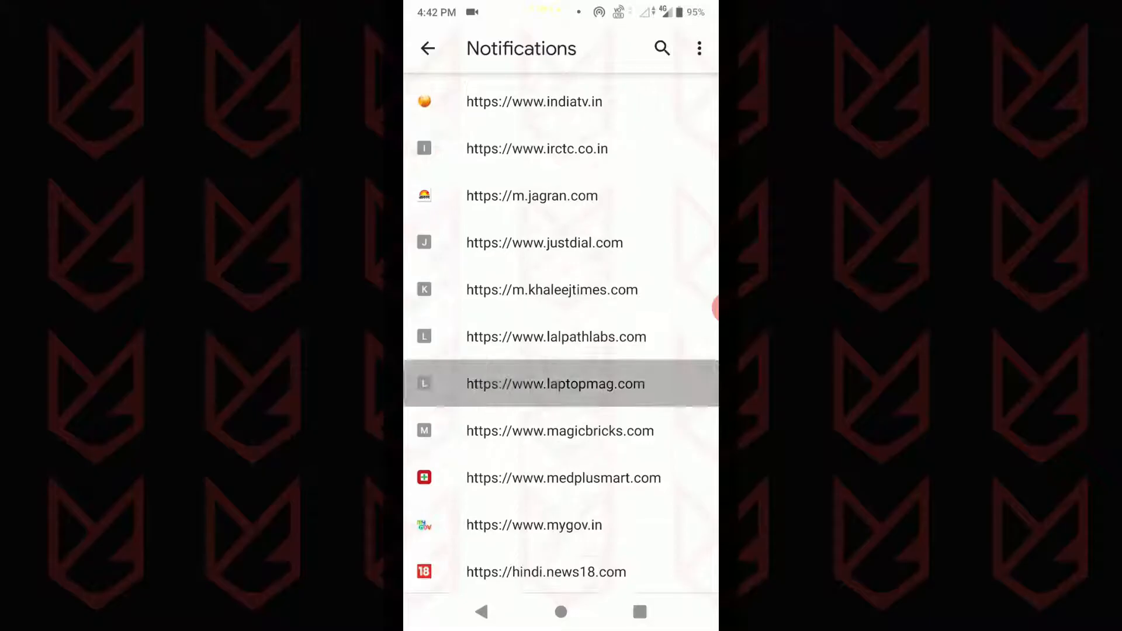
scroll("down", 3)
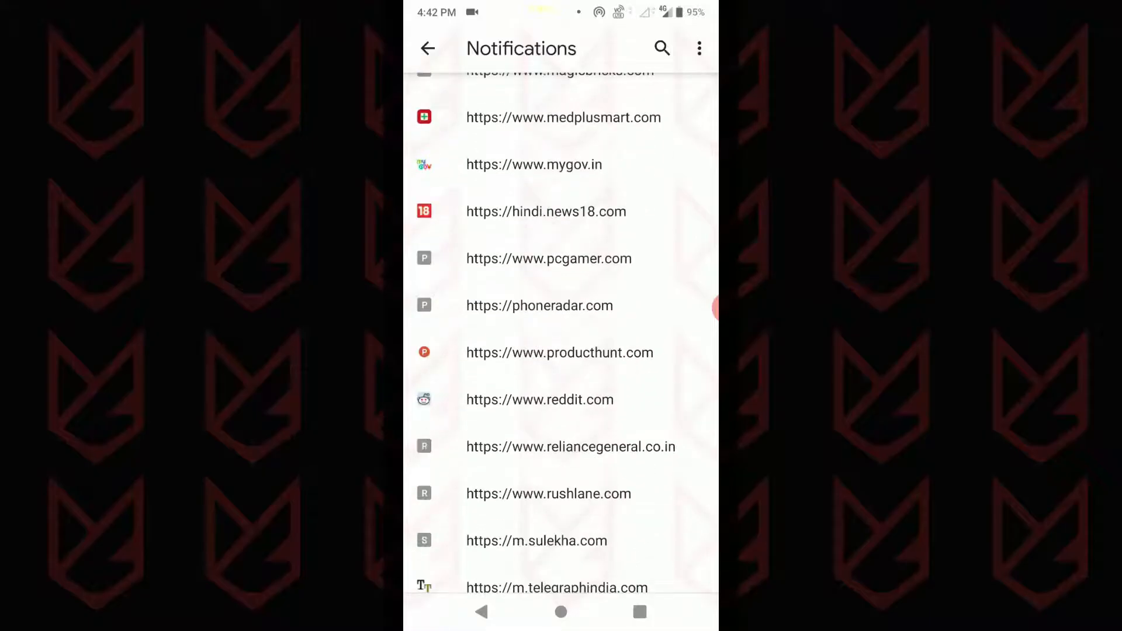
left_click(559, 352)
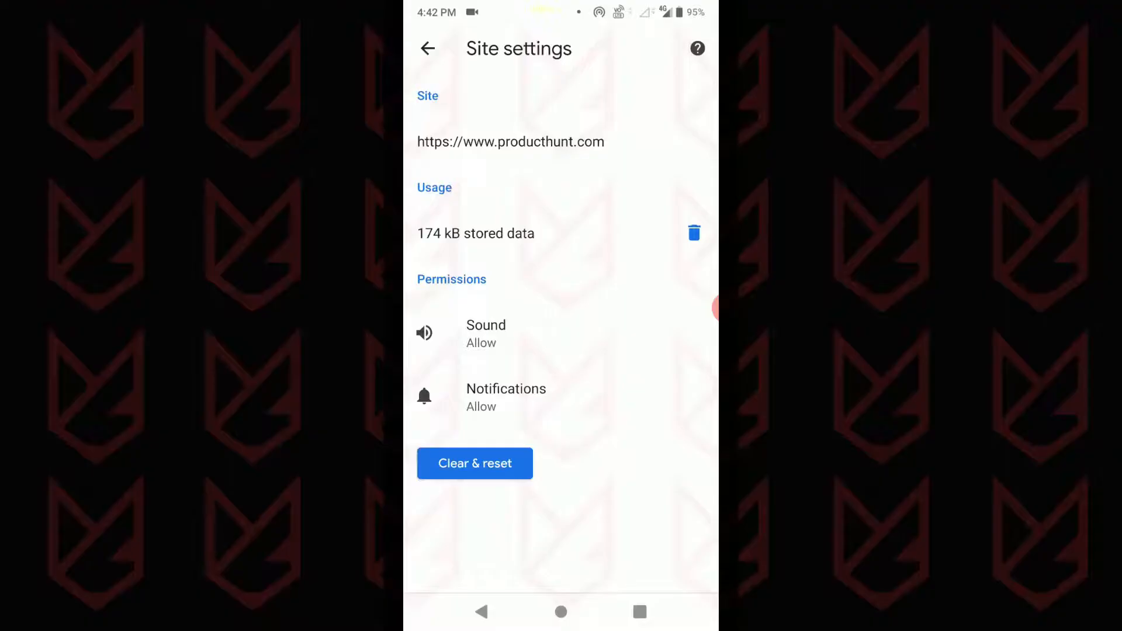
left_click(506, 397)
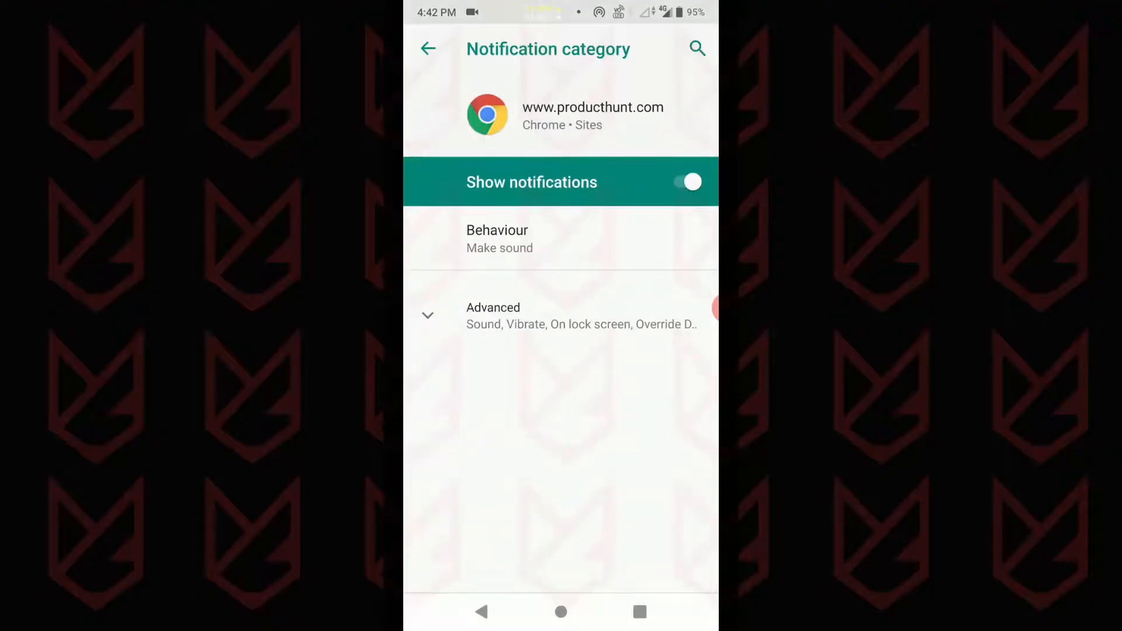
left_click(686, 181)
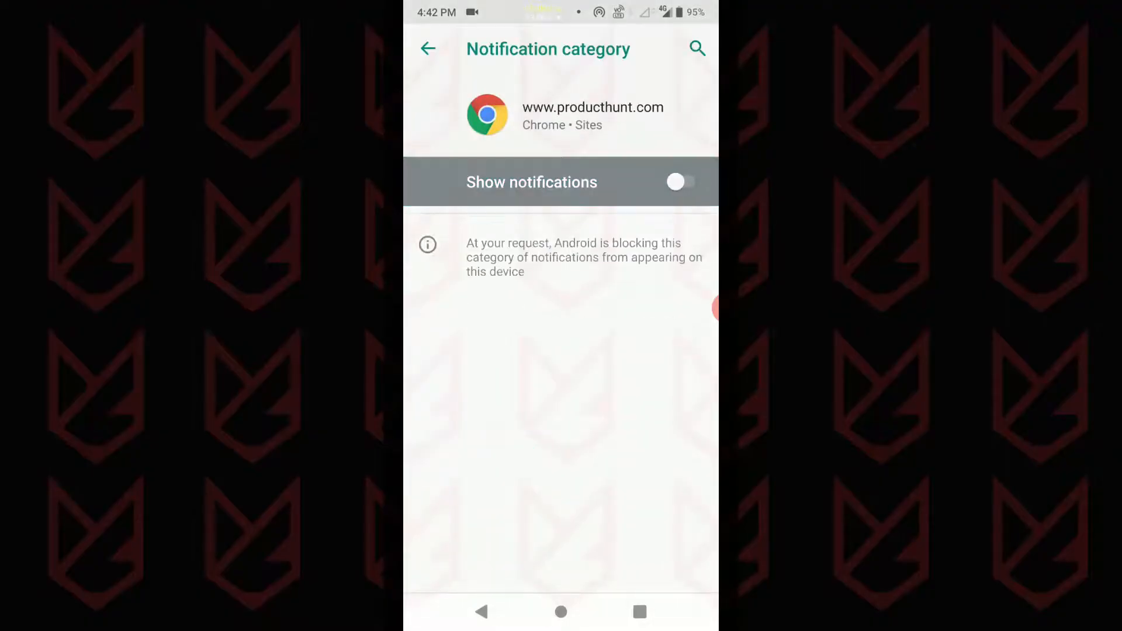
Step: Switch off site notifications for all sites in Chrome's Site settings
left_click(428, 48)
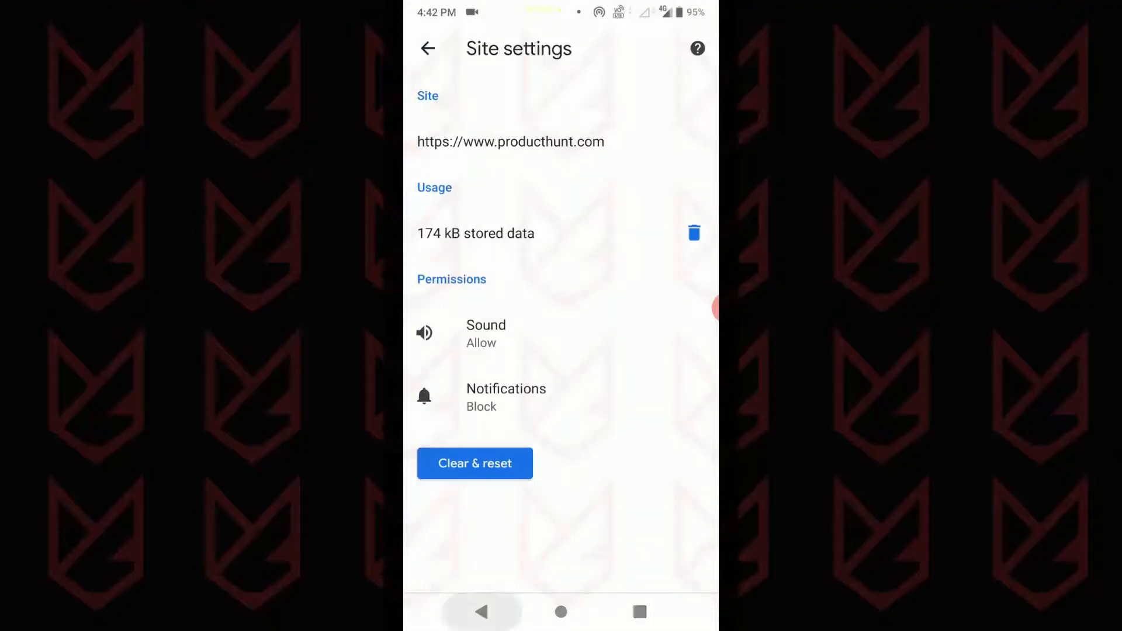
left_click(506, 389)
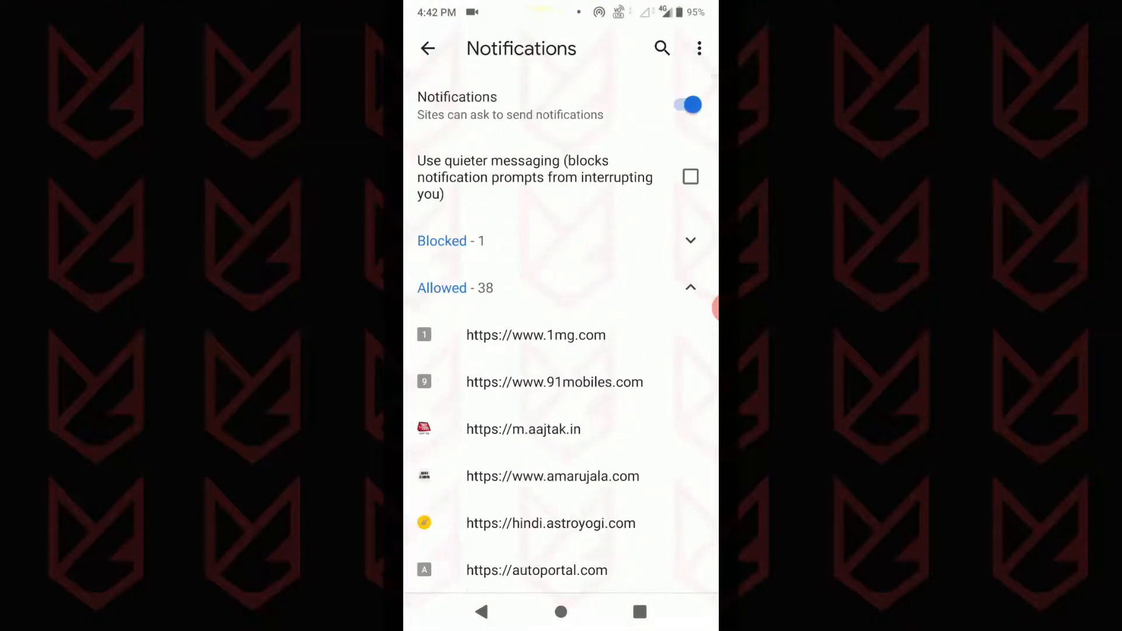
left_click(688, 104)
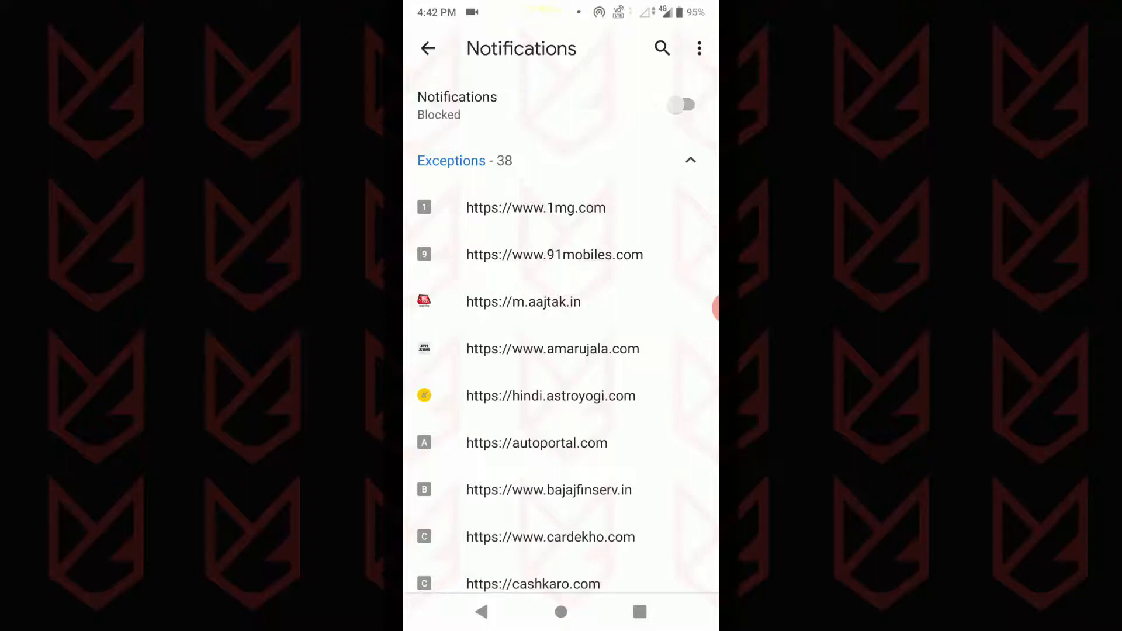
left_click(429, 49)
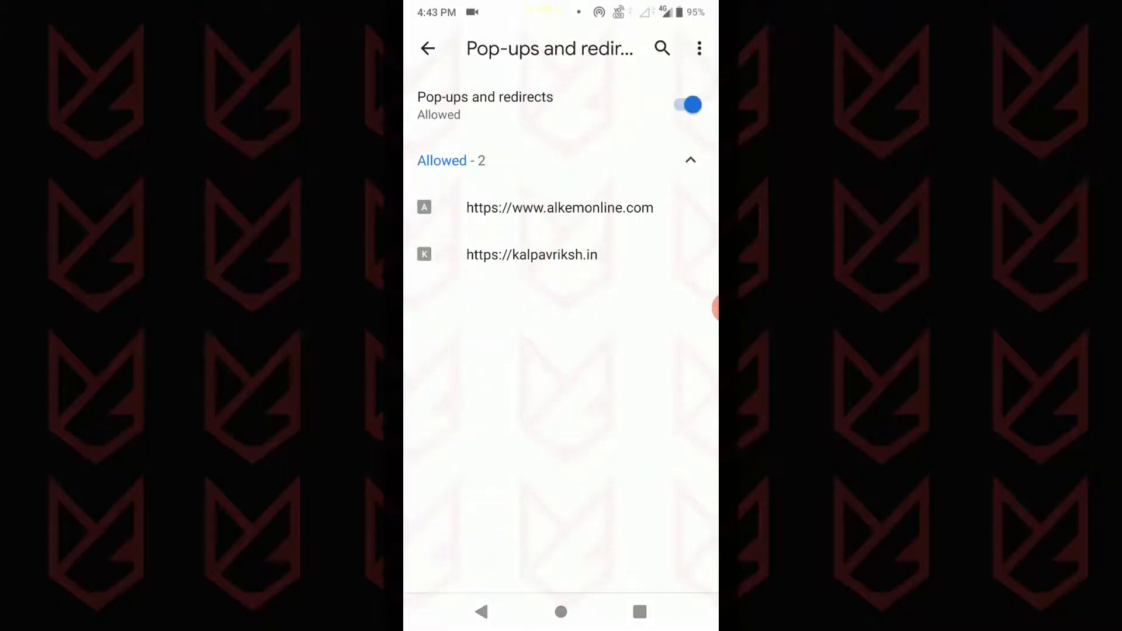
Step: Toggle off Pop-ups and redirects and Ads in Chrome's Site settings
left_click(686, 105)
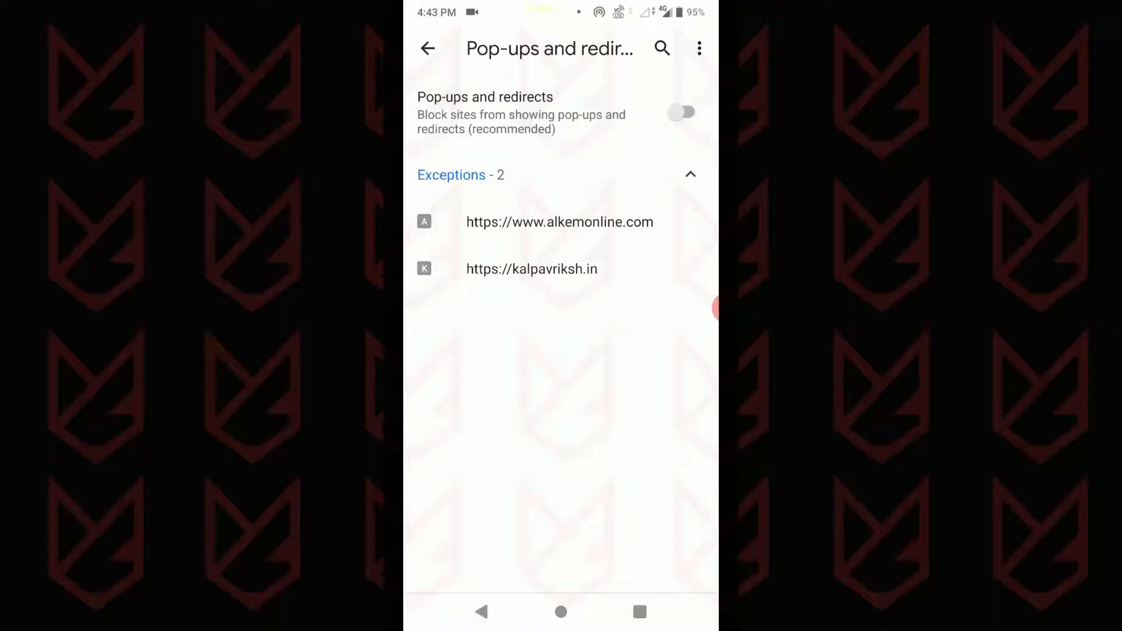
left_click(430, 48)
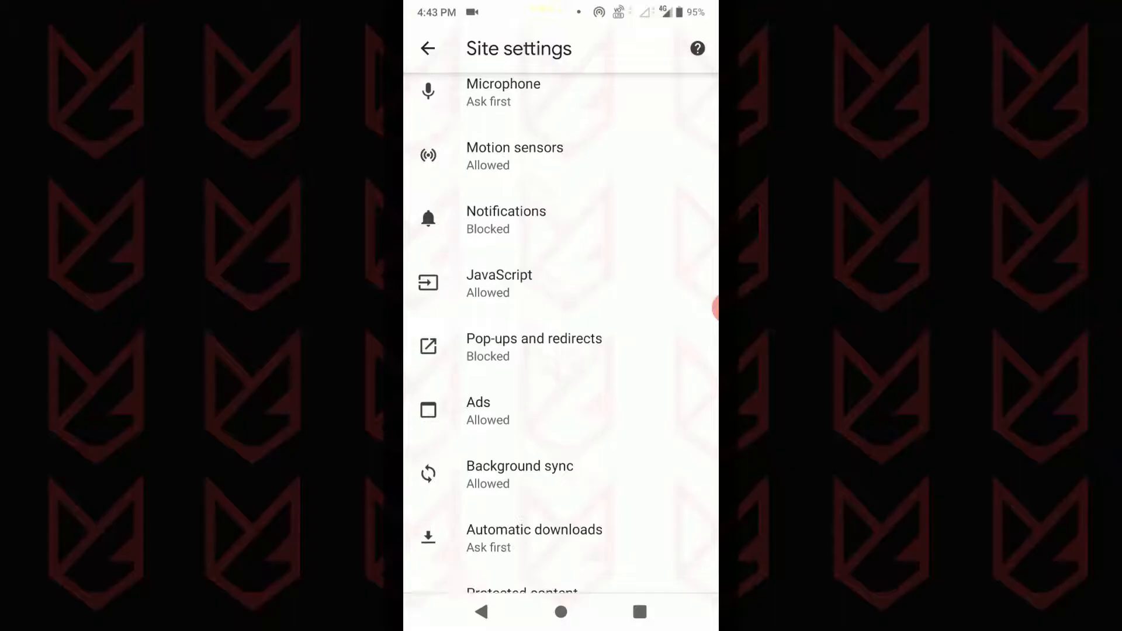
left_click(478, 411)
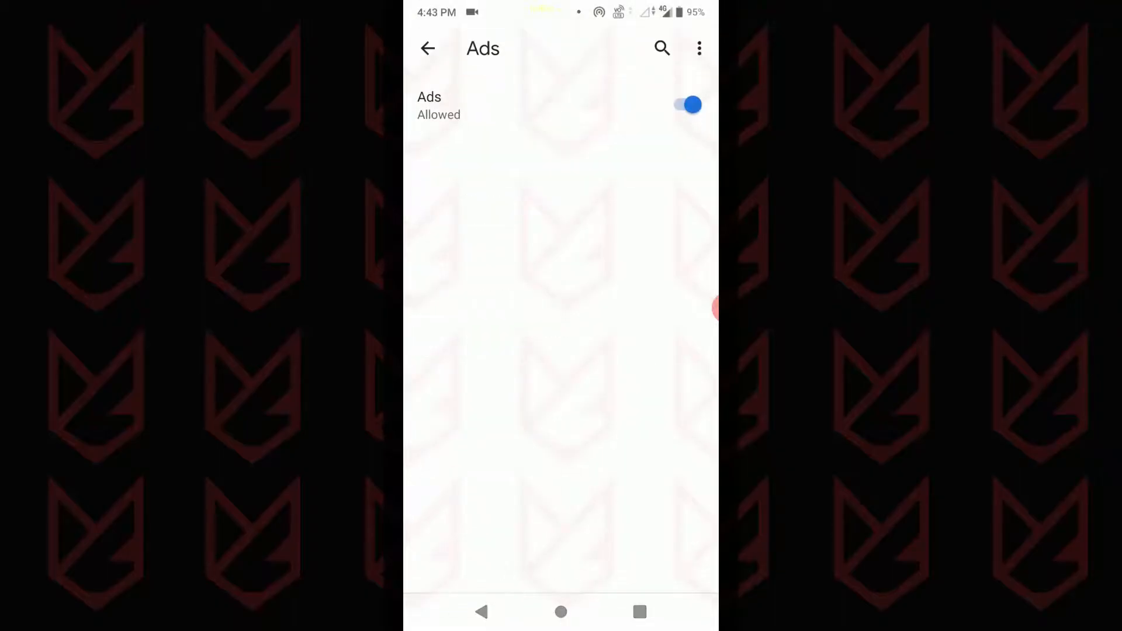
left_click(688, 105)
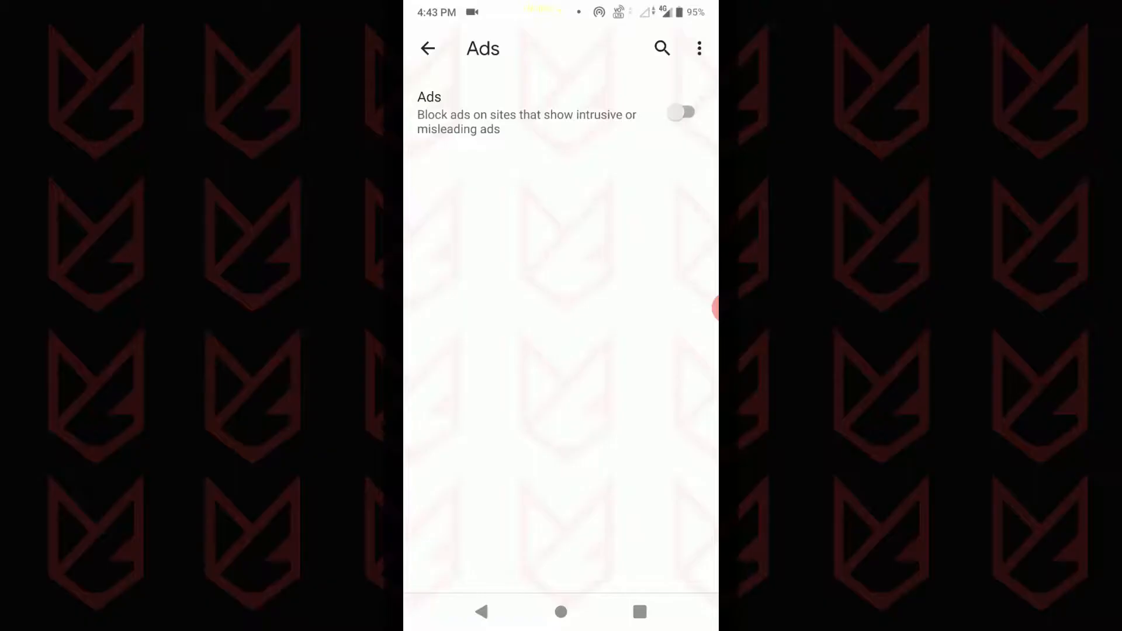
left_click(431, 49)
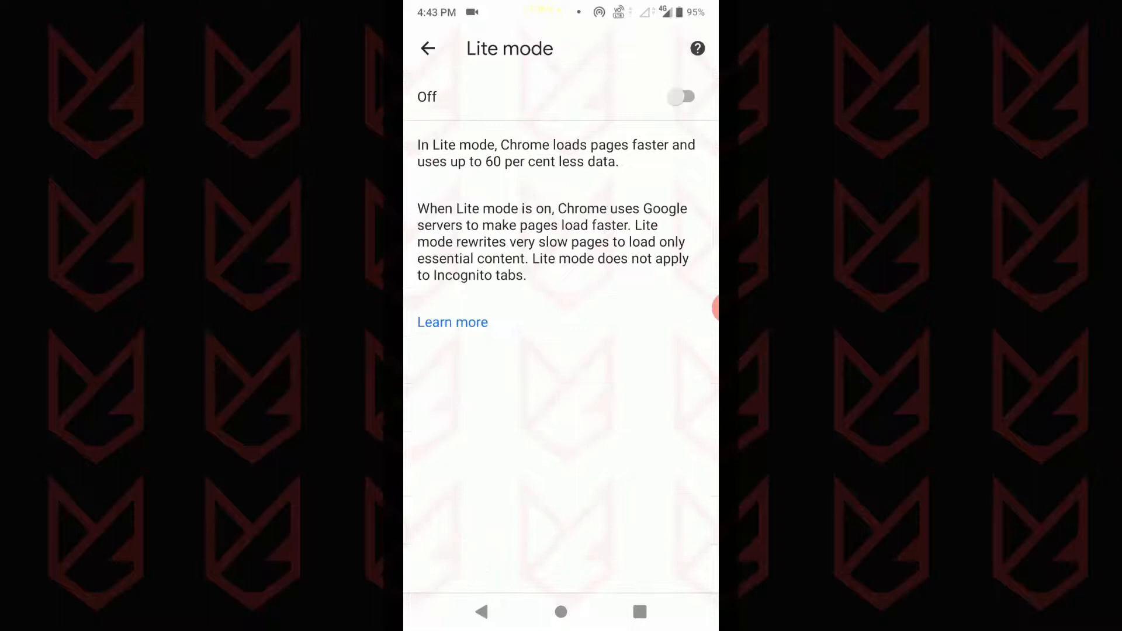
Step: Leave the Lite mode settings with Lite mode still off
left_click(681, 96)
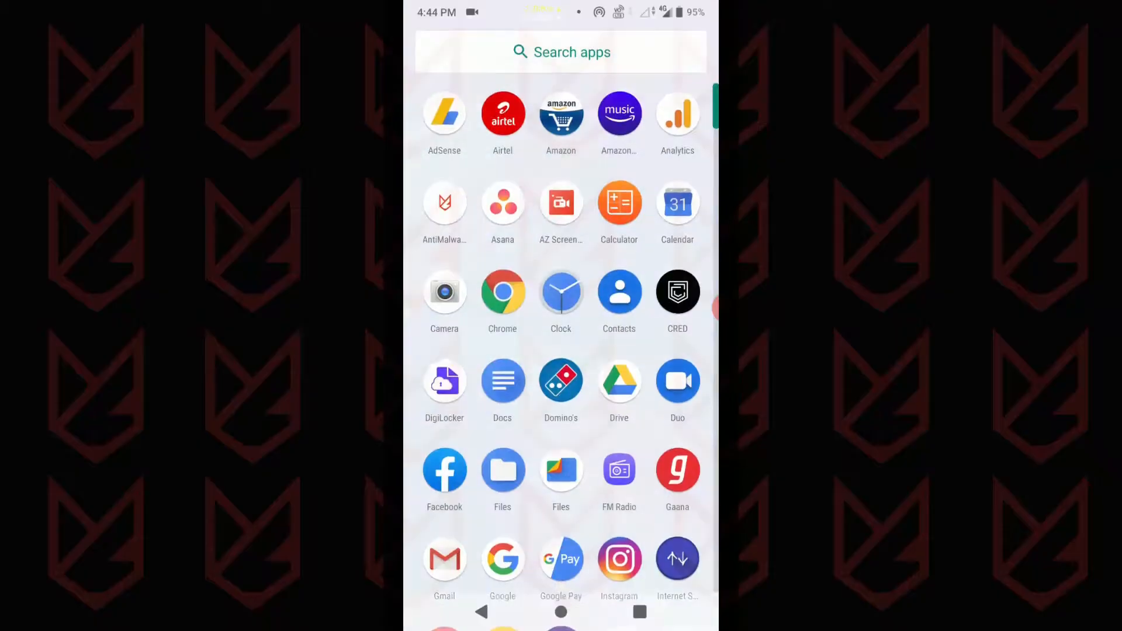
Step: Open Security & location in the phone's Settings
scroll("down", 3)
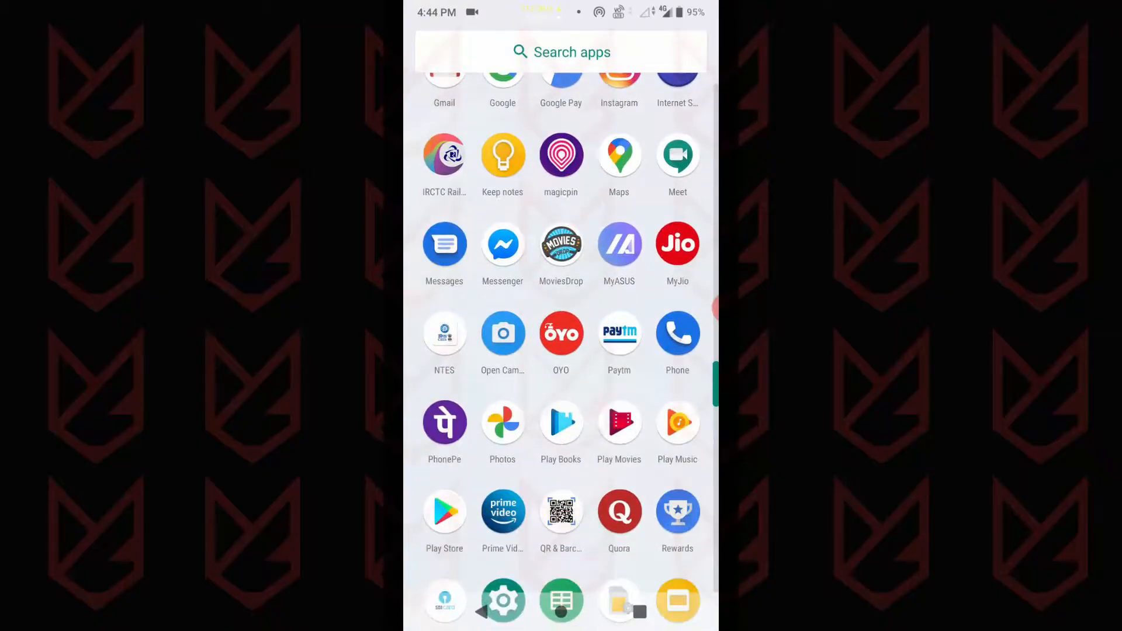
scroll("down", 3)
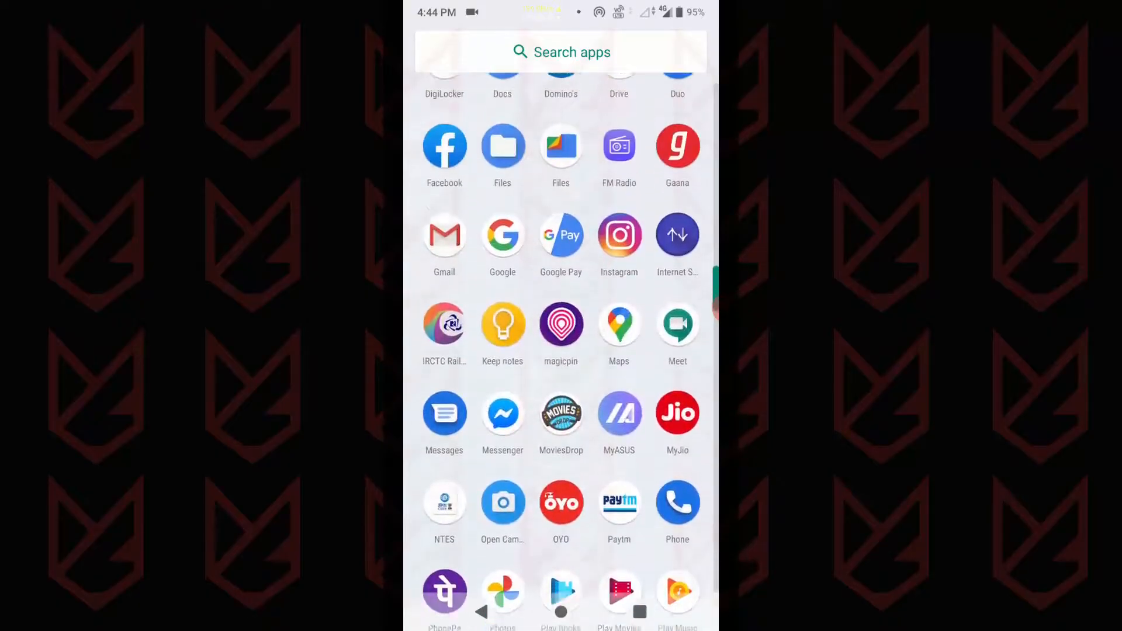
scroll("up", 3)
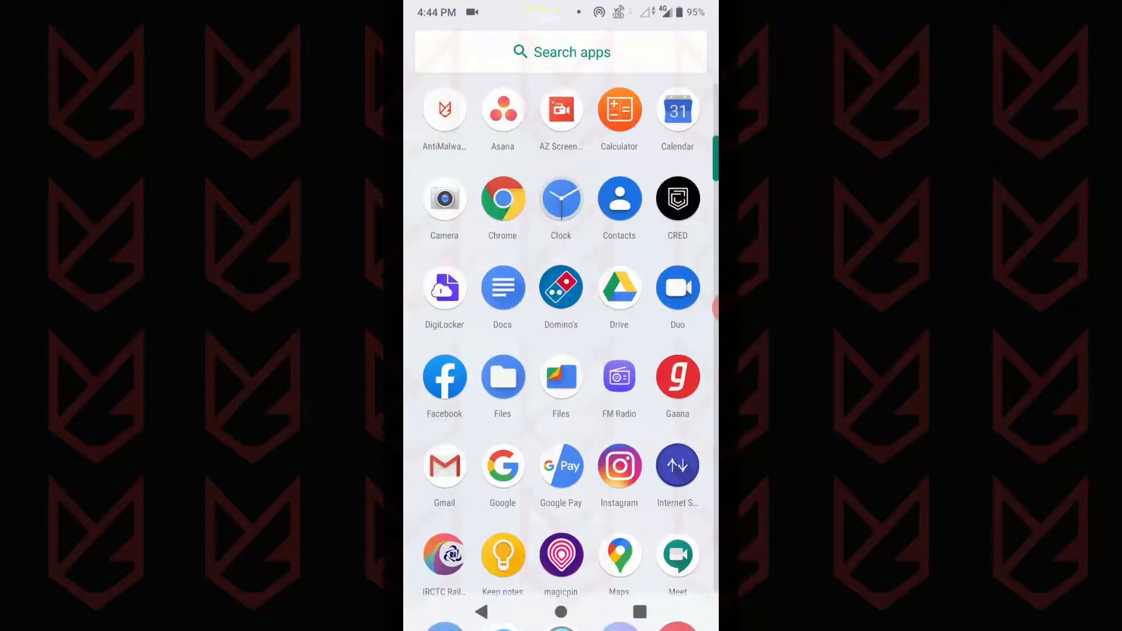
scroll("down", 3)
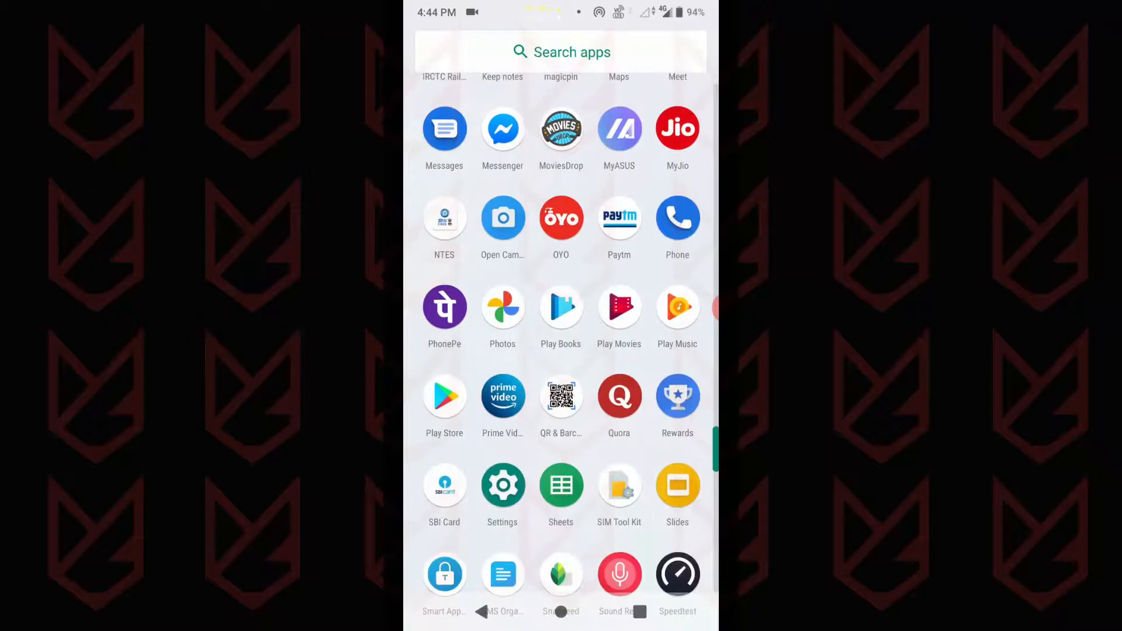
left_click(502, 485)
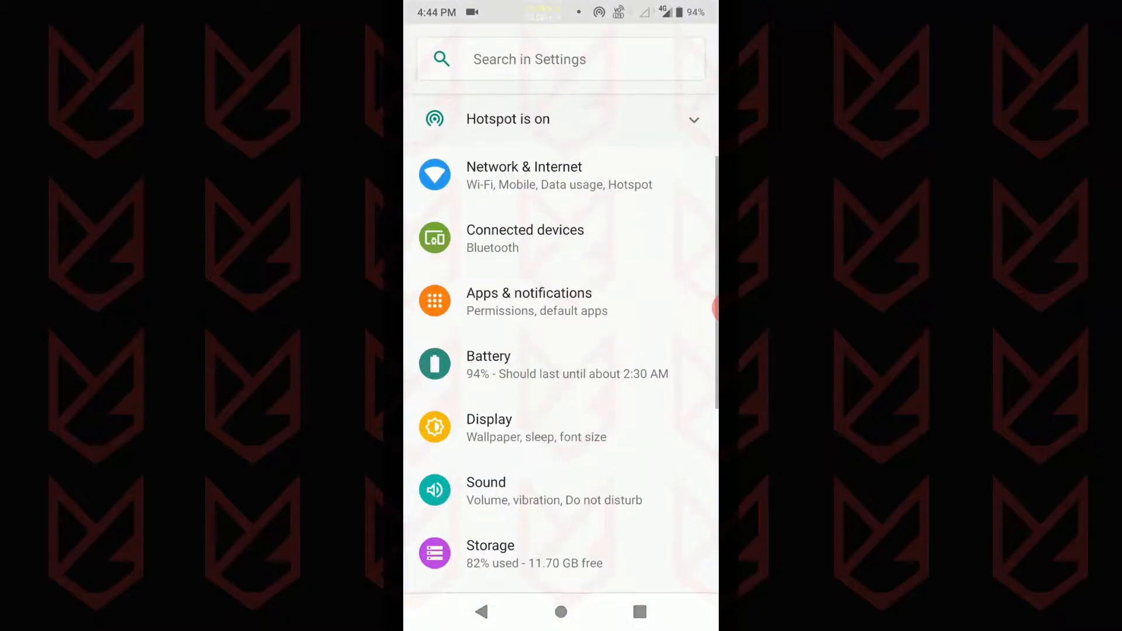
scroll("down", 3)
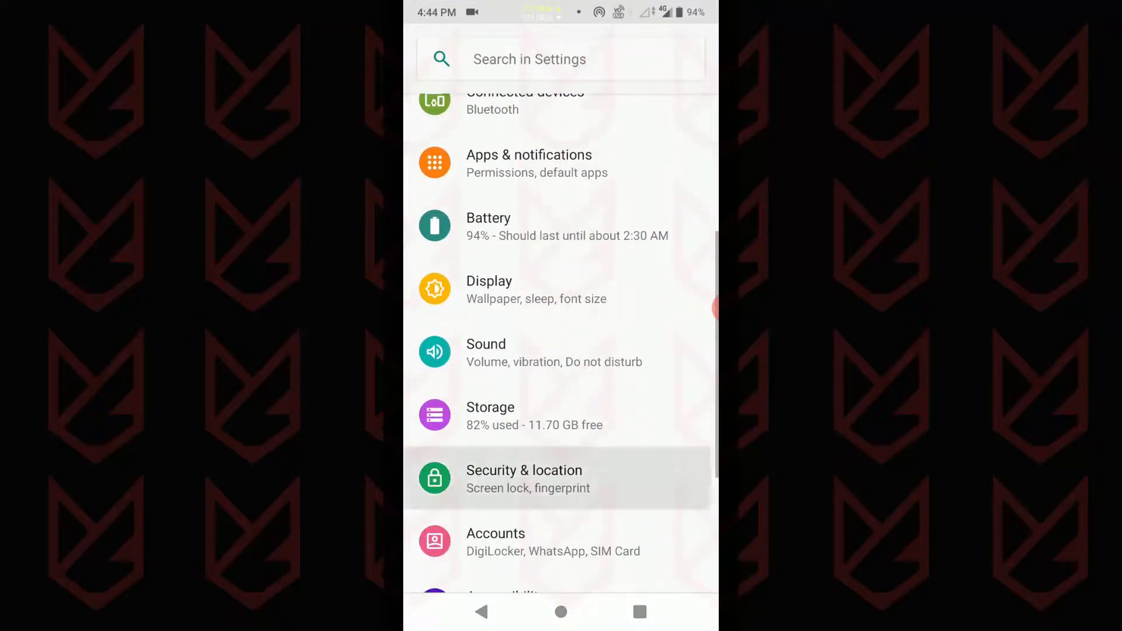
left_click(524, 478)
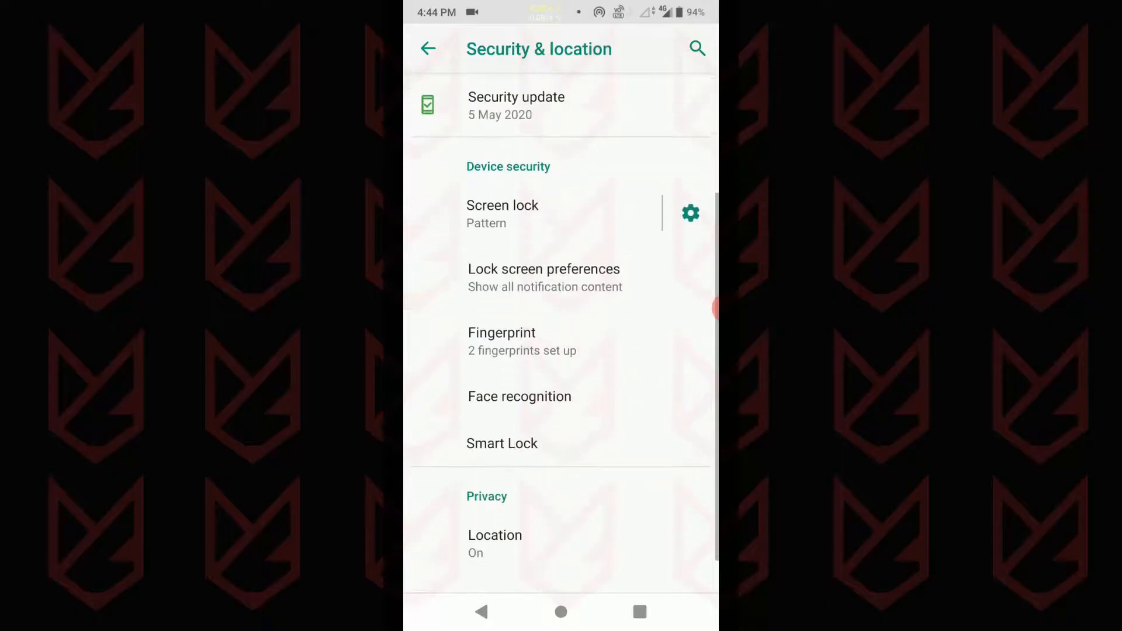
Step: Deactivate Find My Device under Device admin apps
scroll("down", 3)
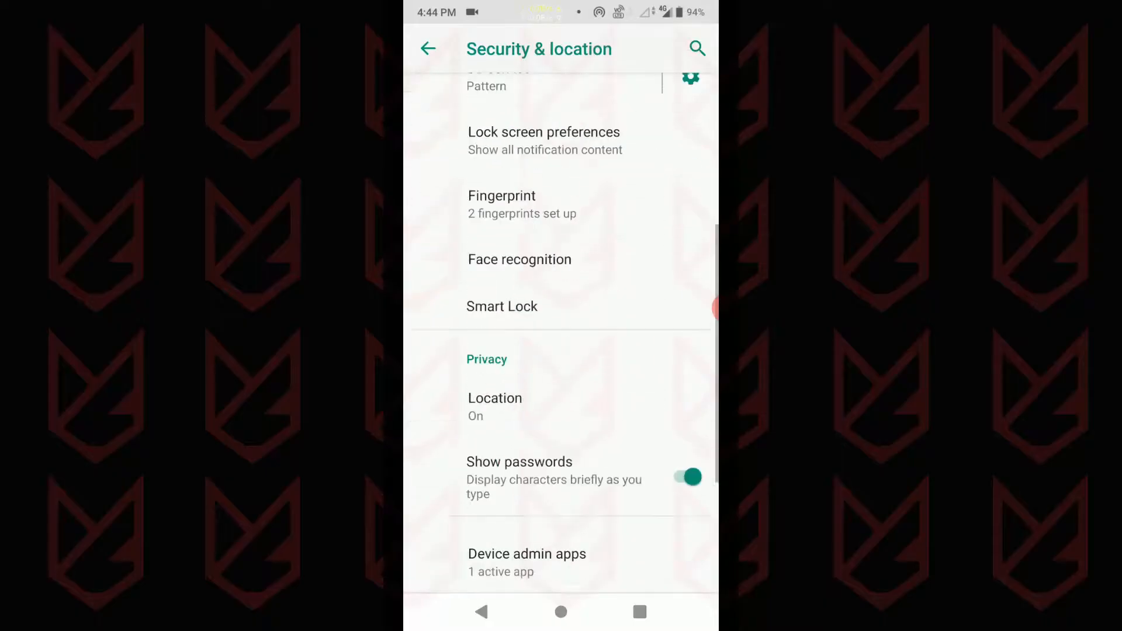
scroll("down", 3)
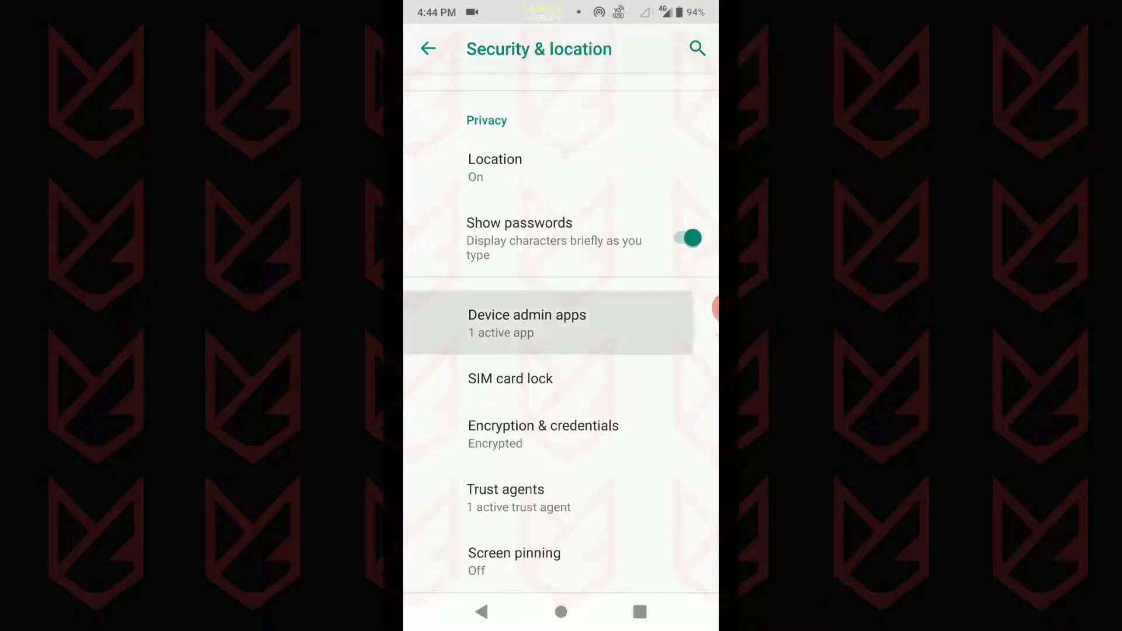
left_click(526, 323)
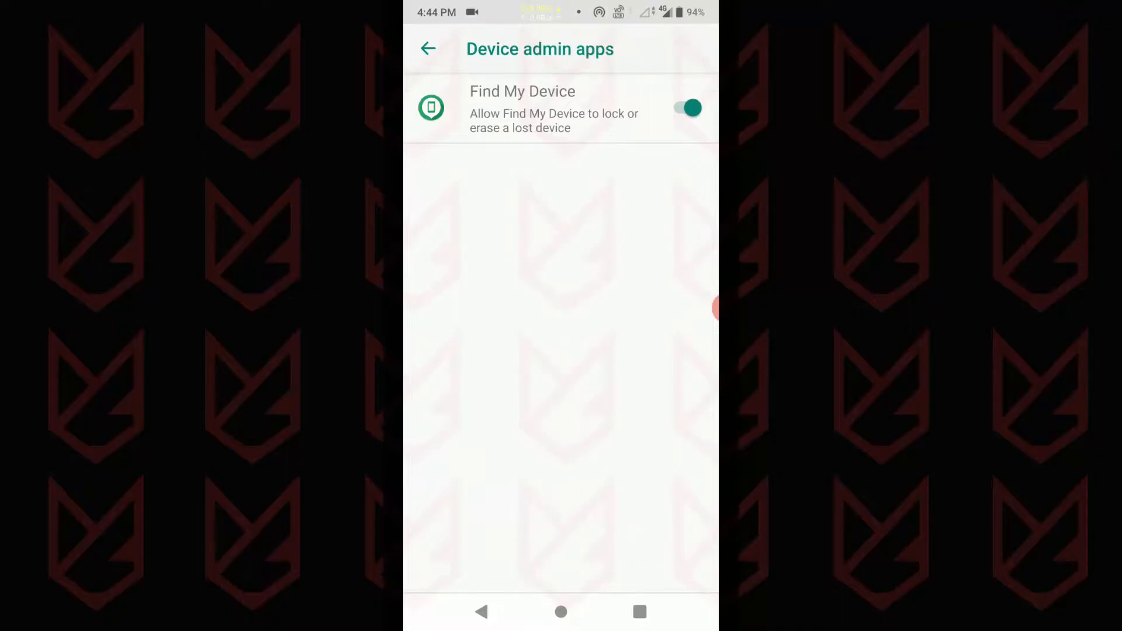
left_click(522, 109)
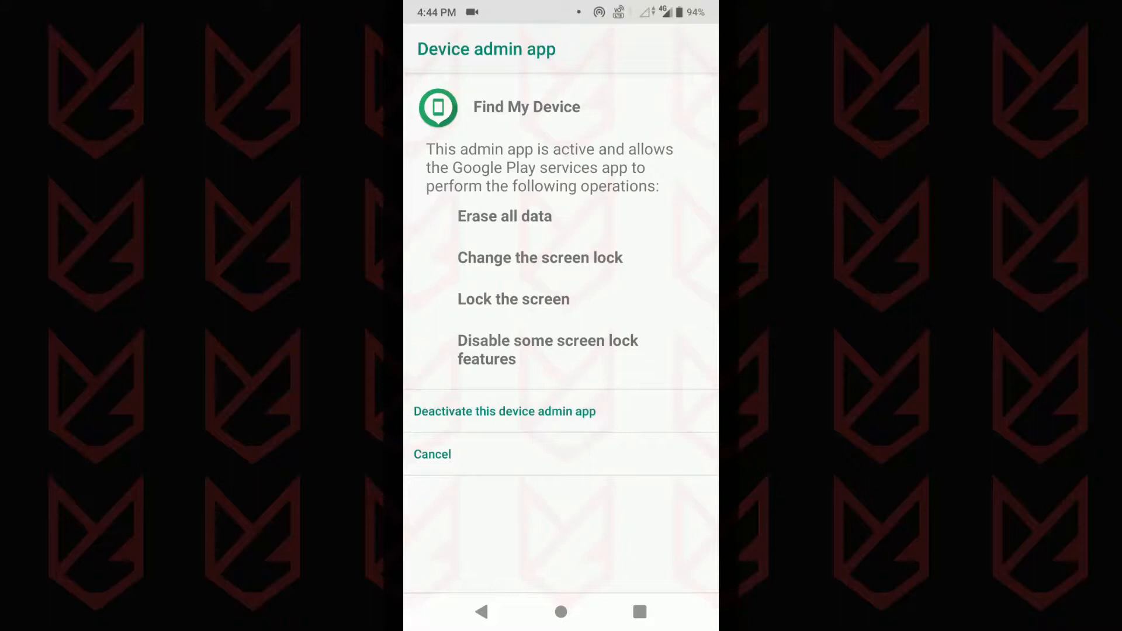
left_click(504, 411)
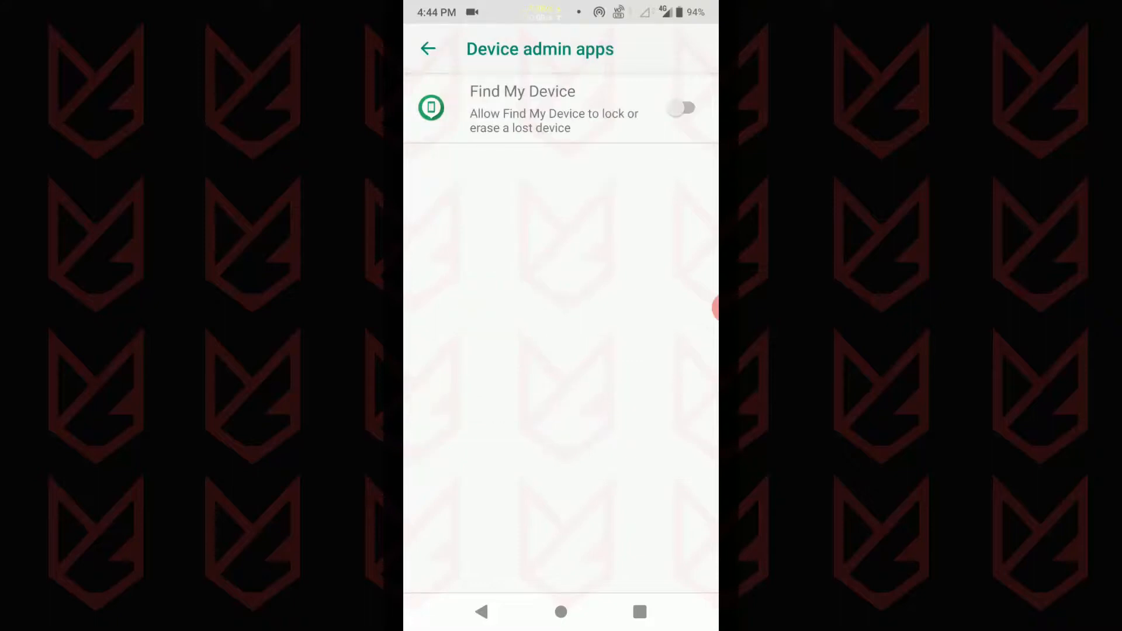